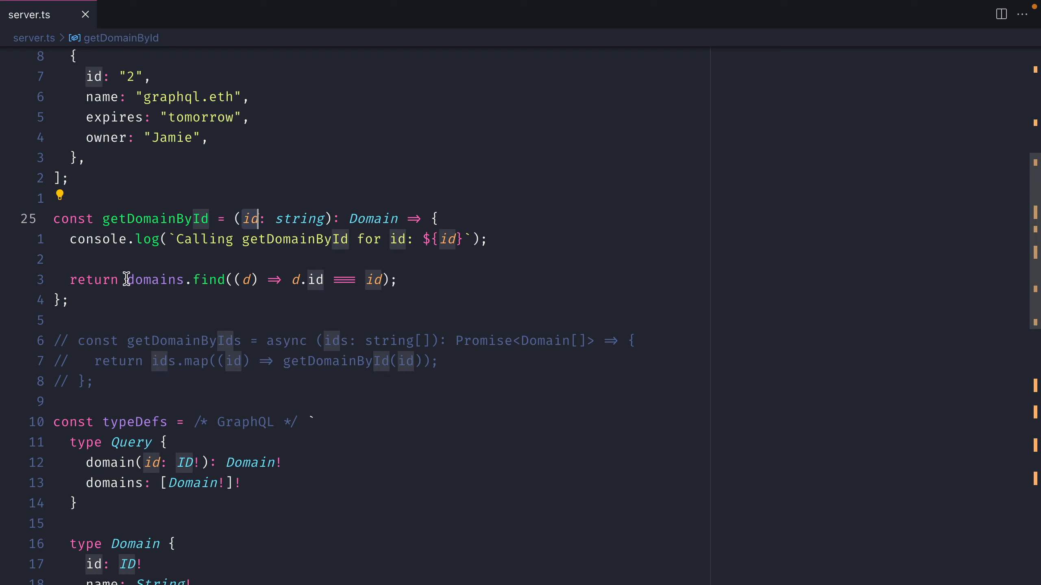
- Review the getDomainById lookup and name resolver, then run the domains { id name } query
double_click(154, 280)
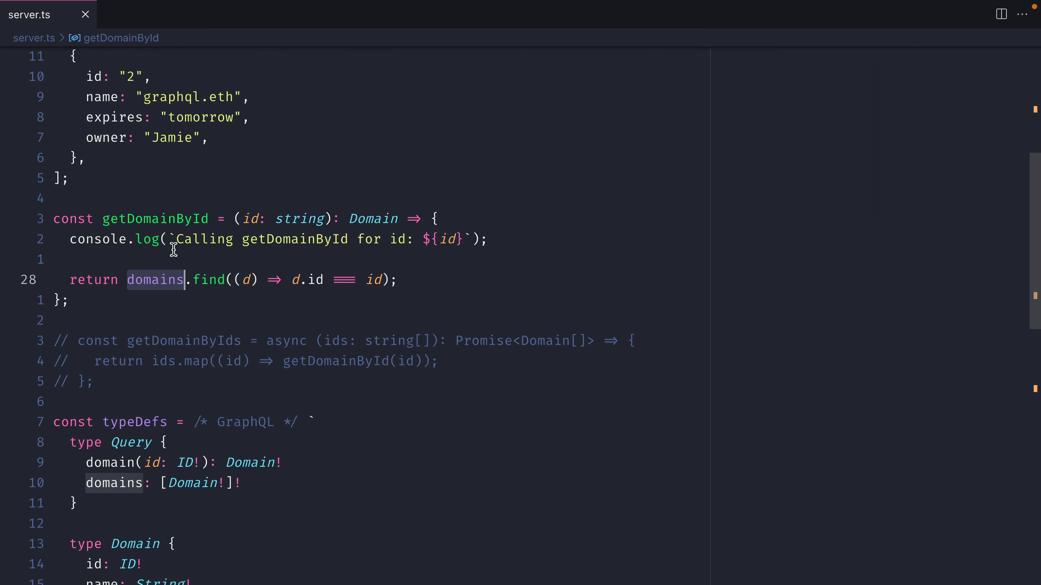
mouse_move(95, 205)
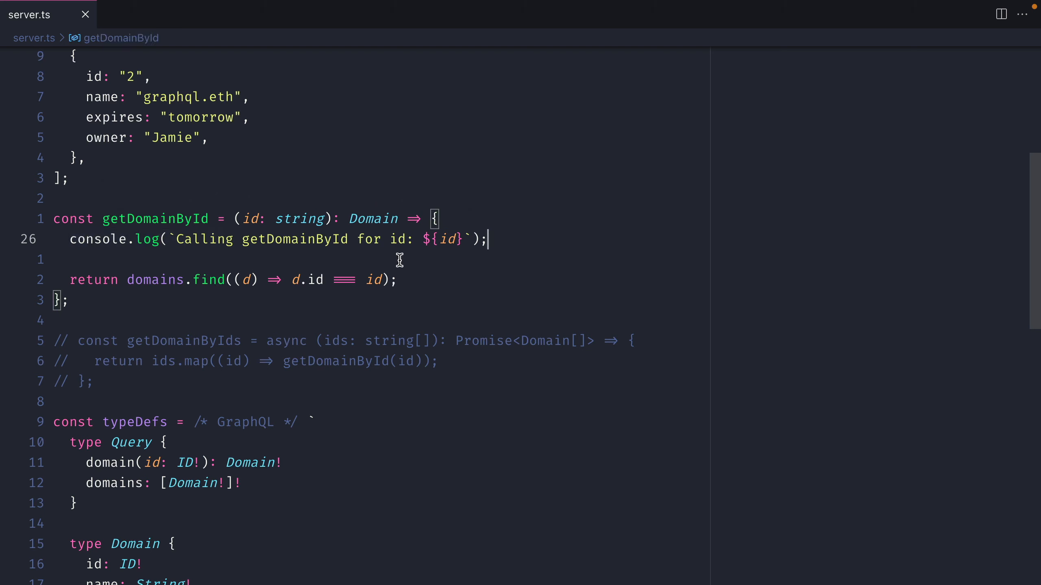
scroll(down, 3)
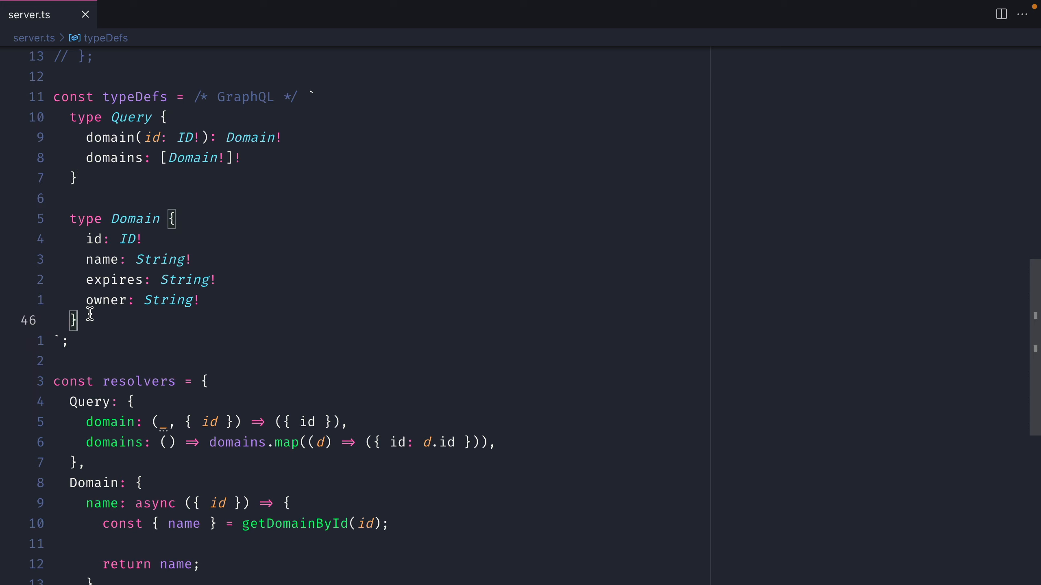
scroll(down, 3)
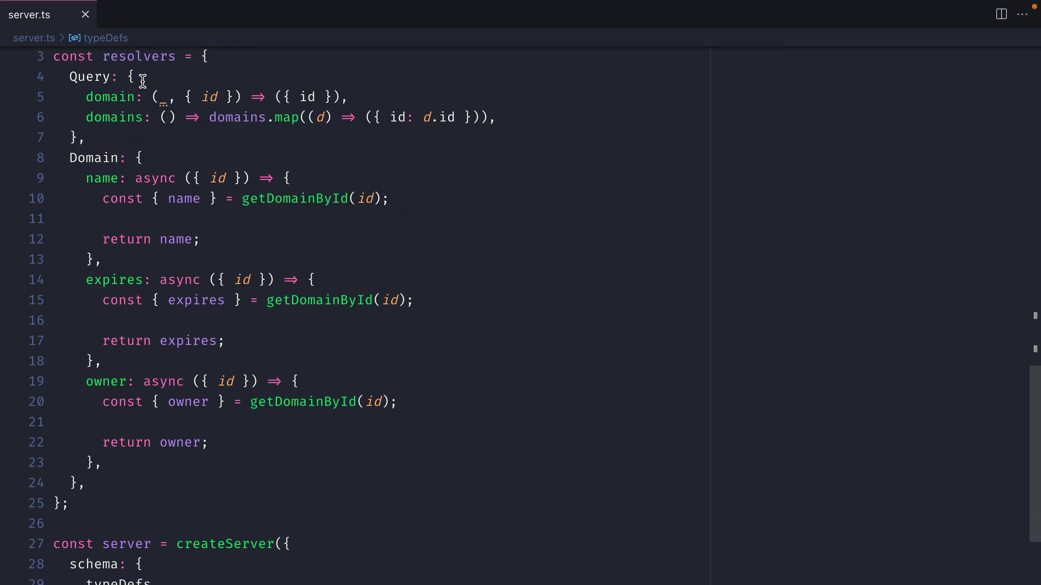
mouse_move(306, 97)
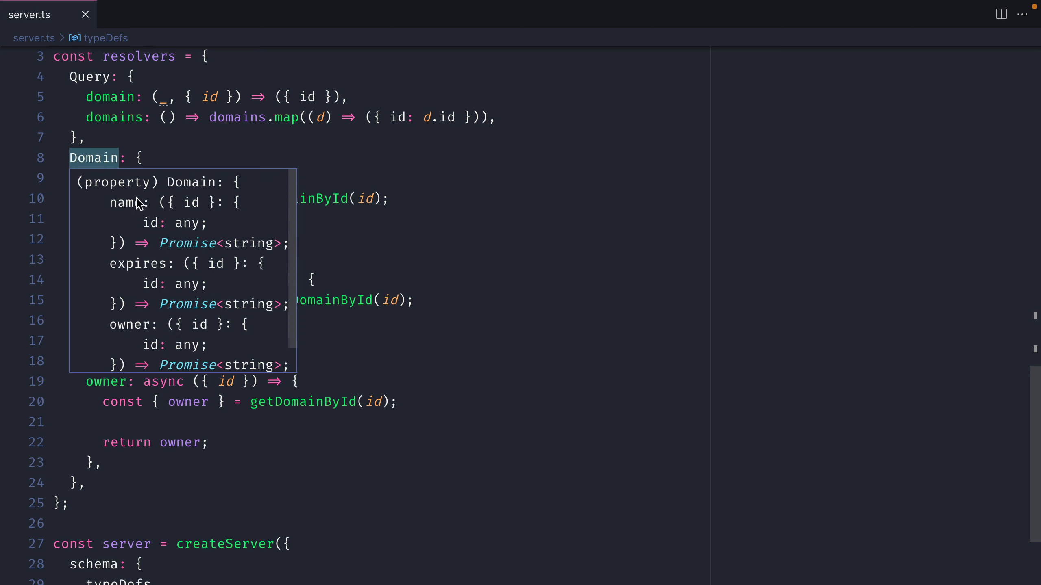
mouse_move(144, 235)
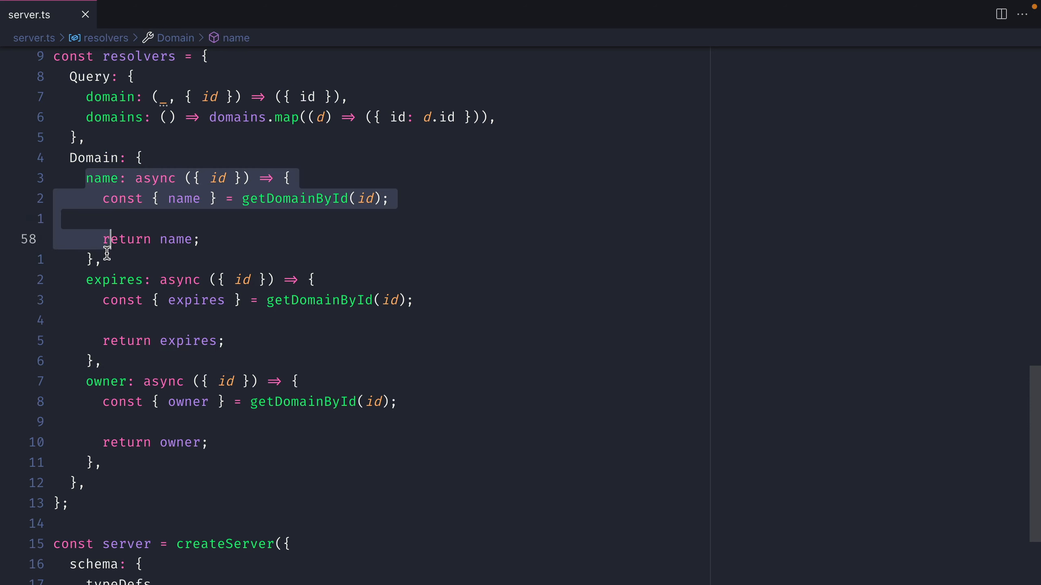
click(218, 178)
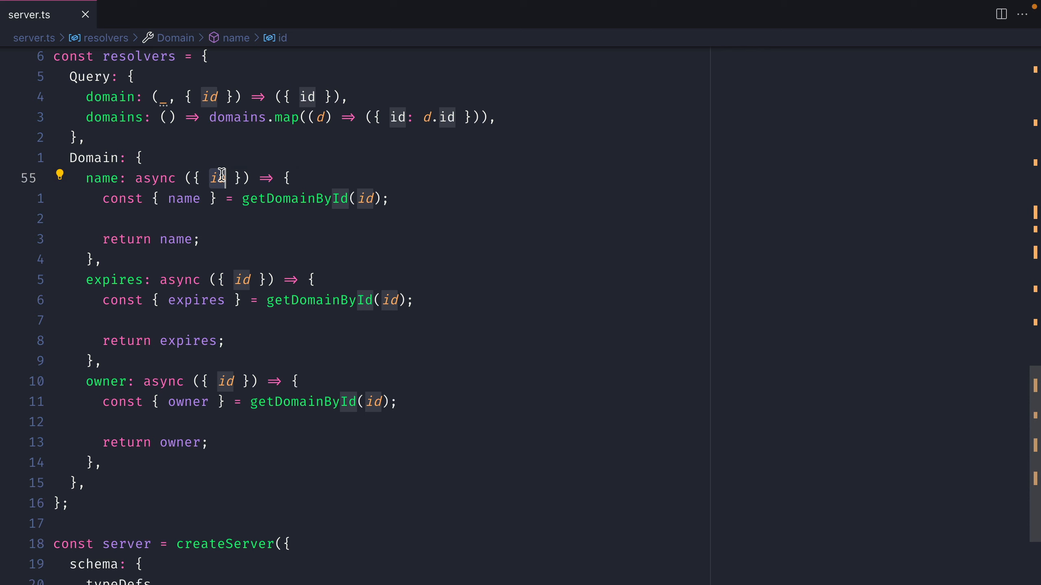
mouse_move(295, 198)
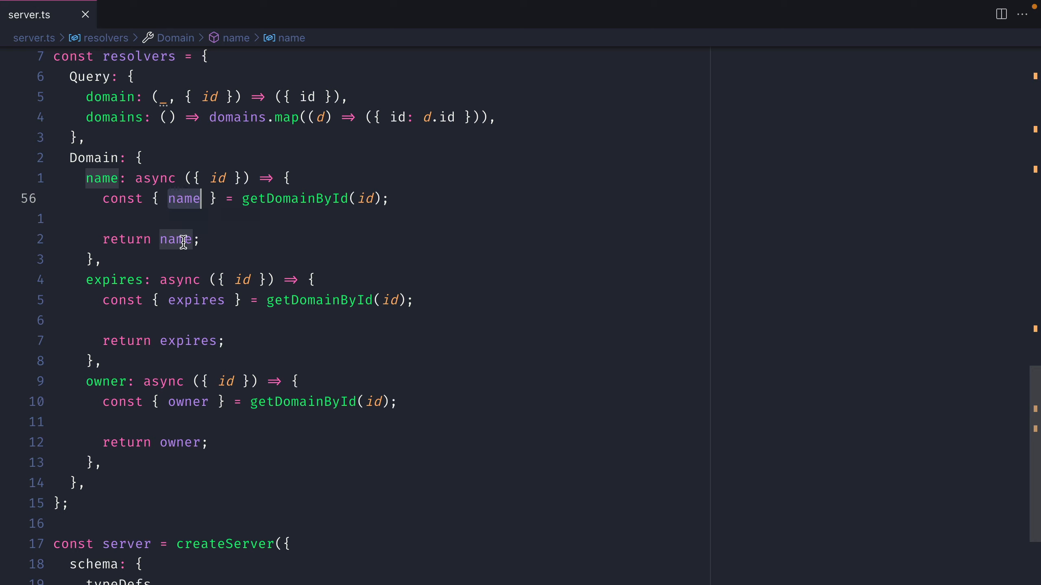
scroll(down, 3)
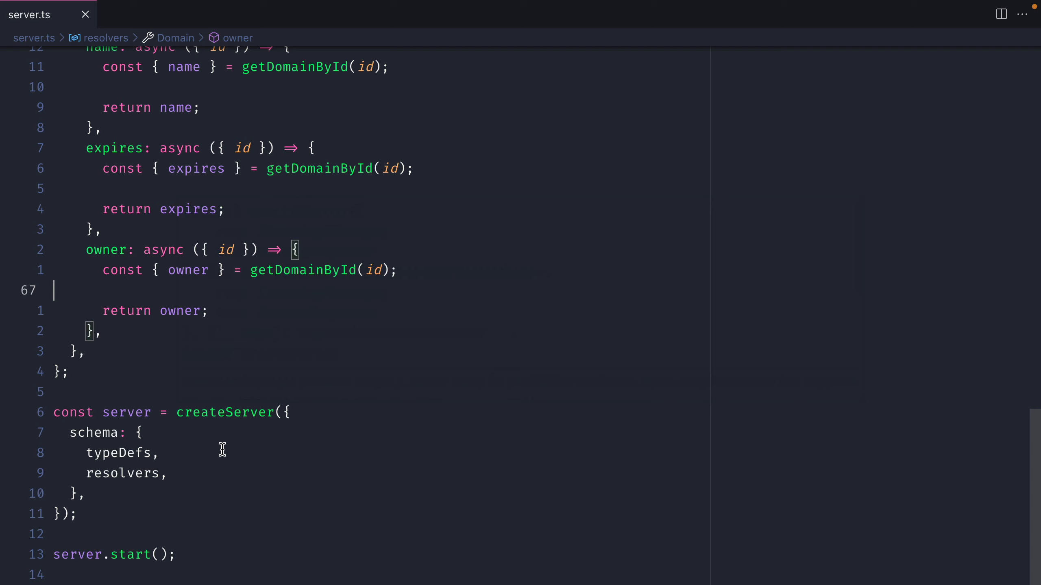
mouse_move(112, 204)
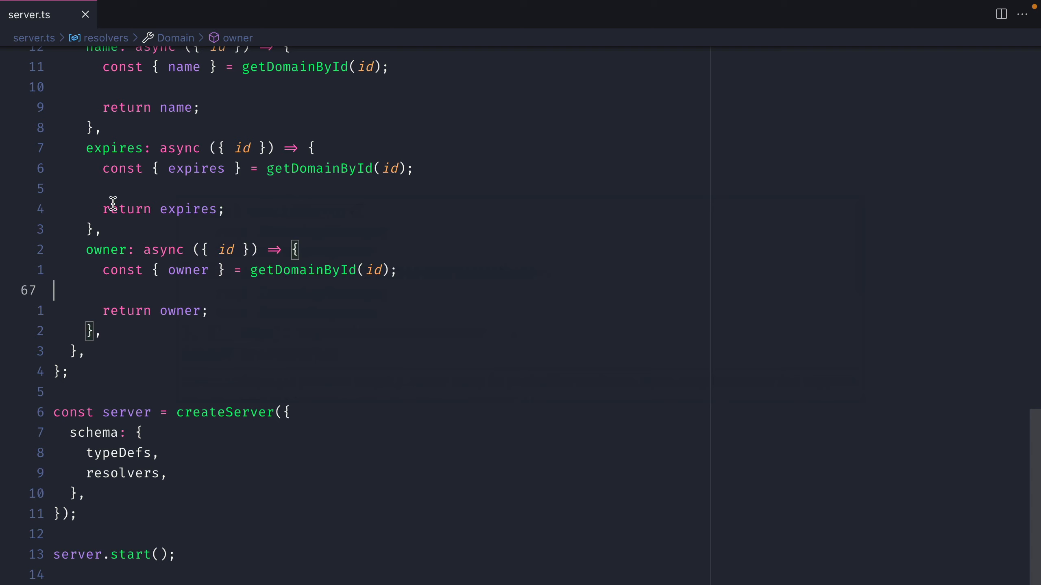
mouse_move(289, 172)
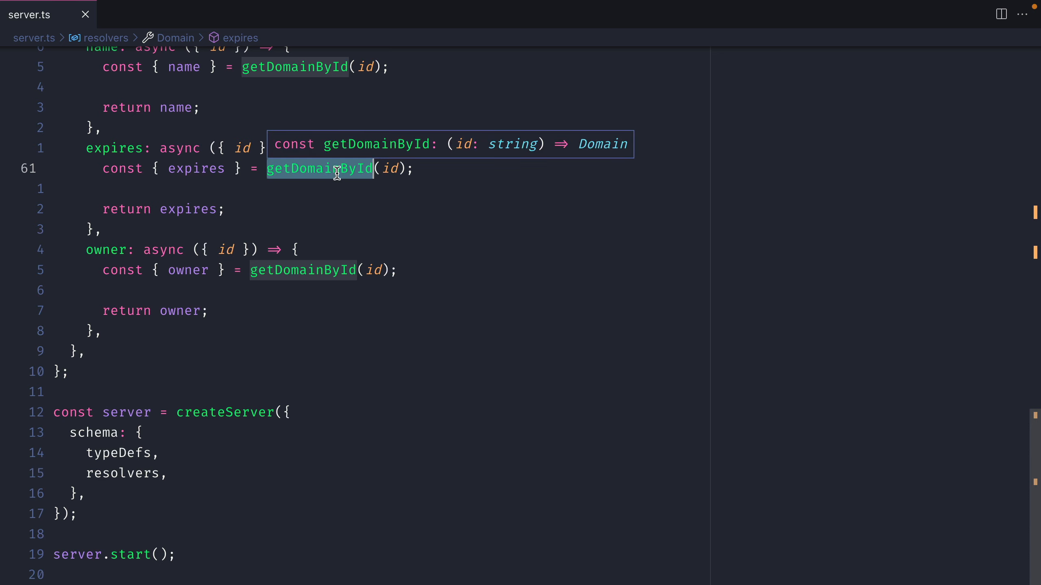
scroll(down, 3)
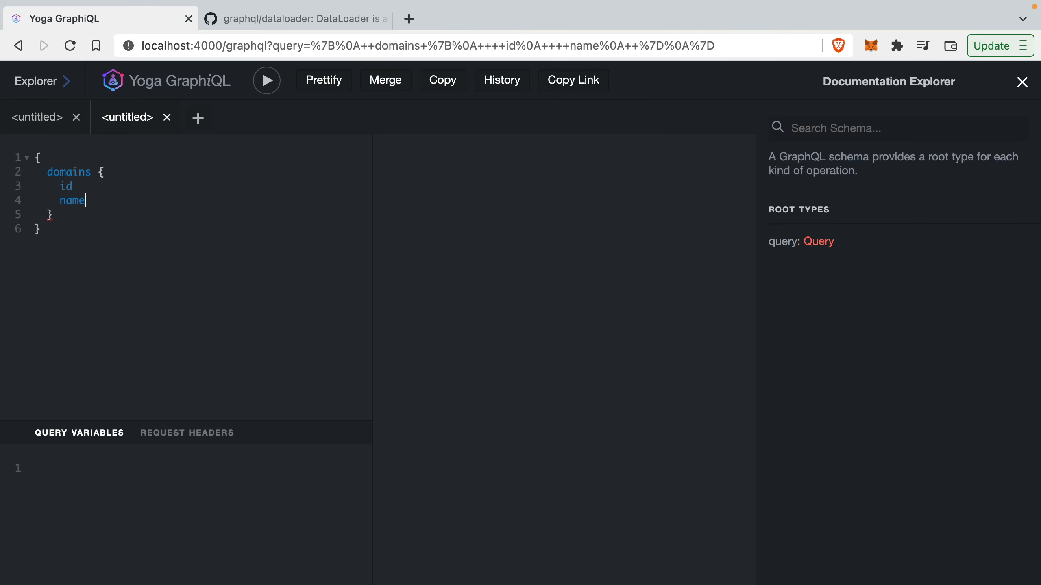
click(266, 80)
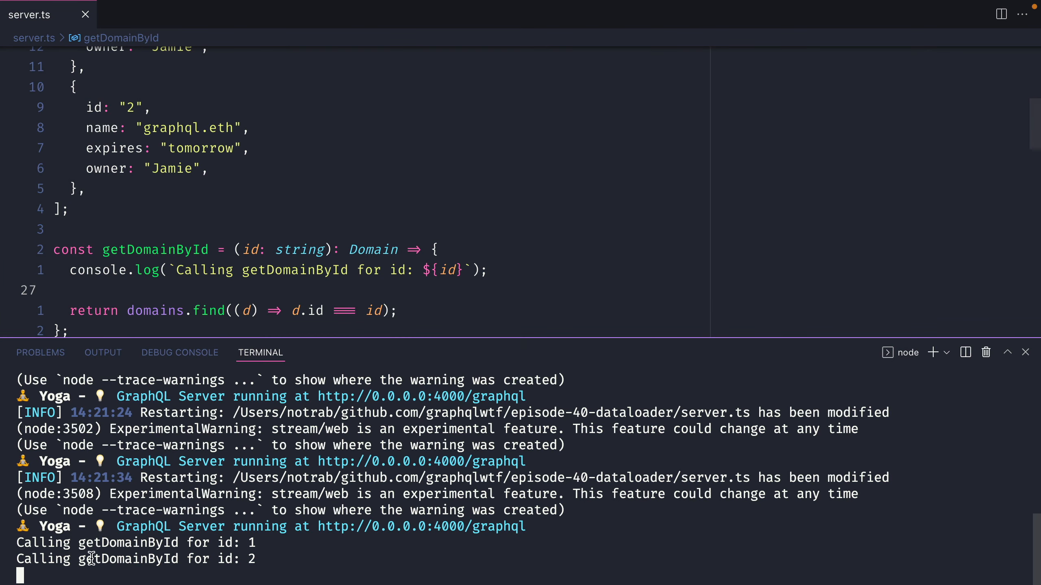
double_click(123, 543)
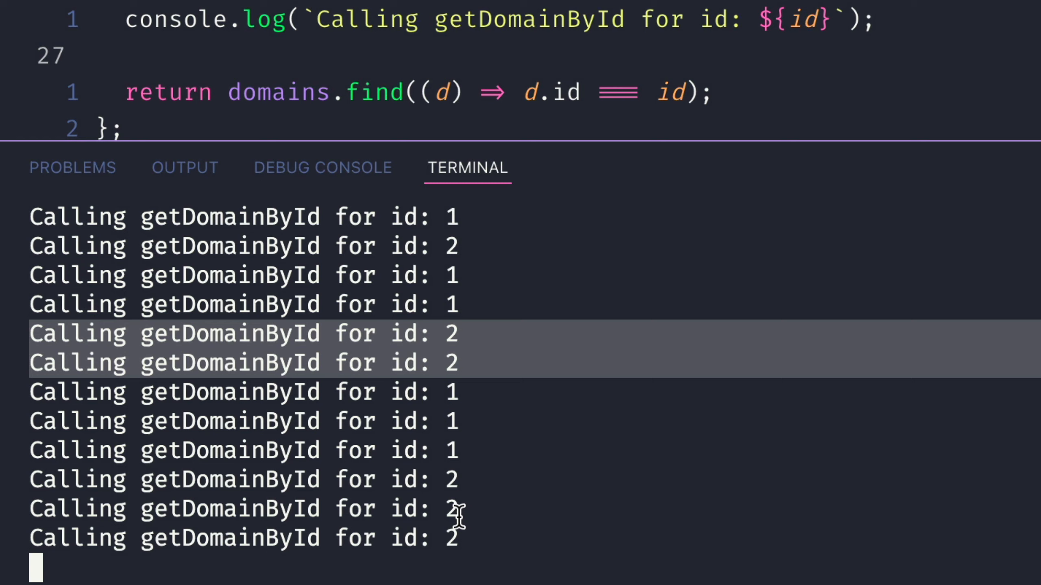
double_click(229, 392)
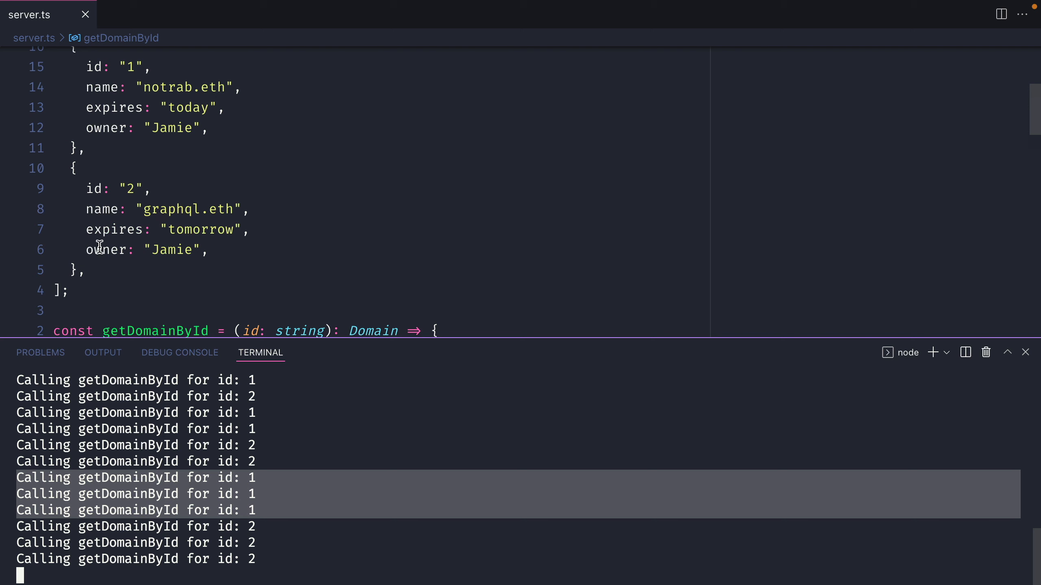
mouse_move(141, 484)
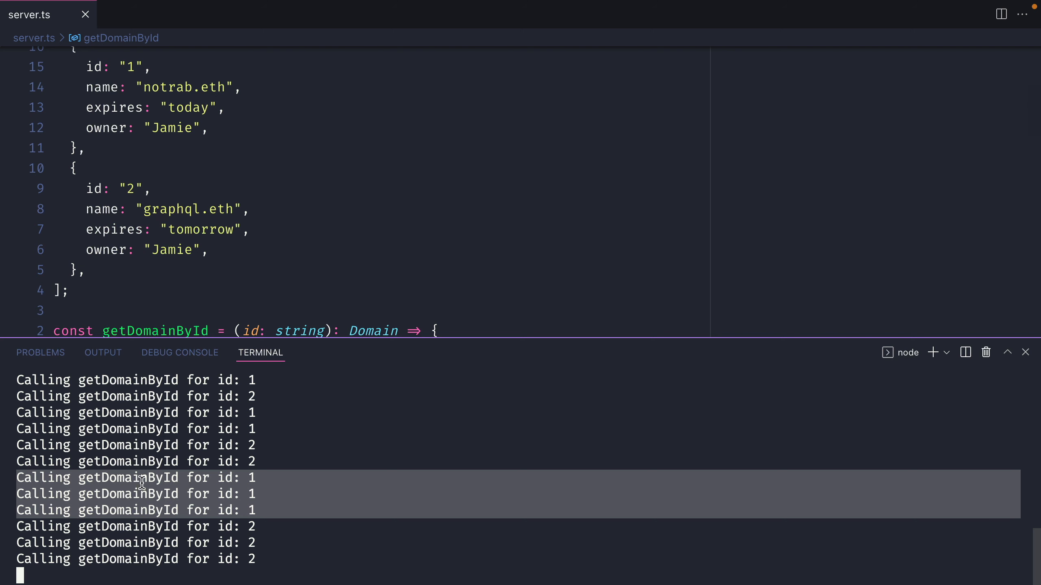
mouse_move(159, 308)
text(npm inst)
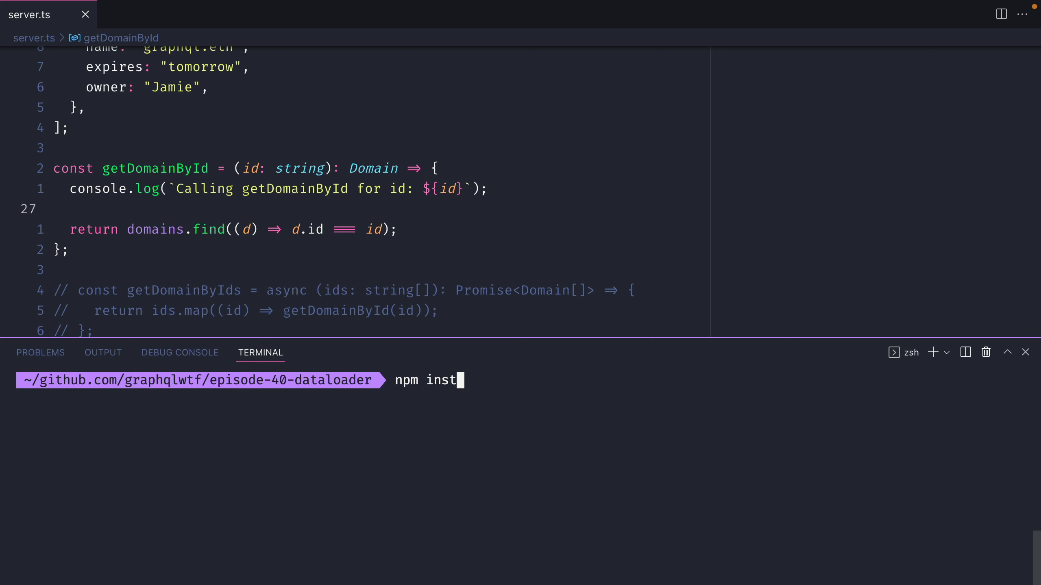
- Install the dataloader npm package and uncomment the getDomainByIds batch function in server.ts
text(all dataloader)
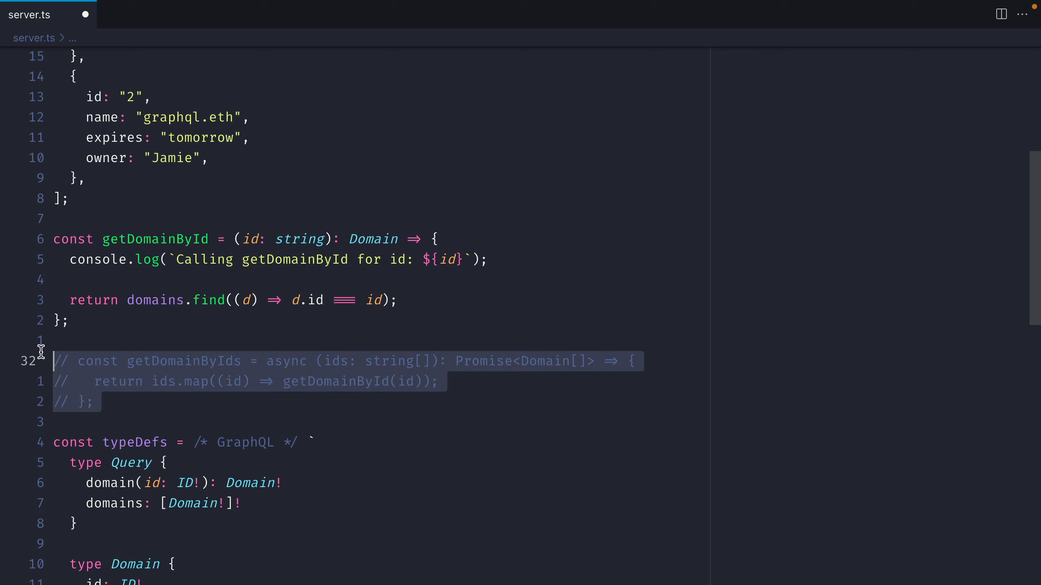
key(ctrl+/)
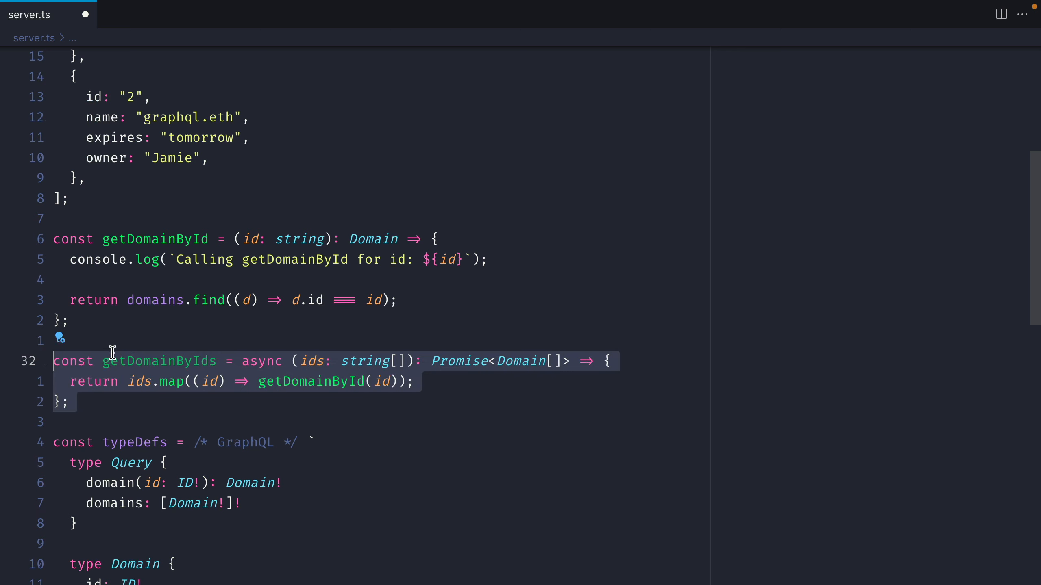
double_click(159, 361)
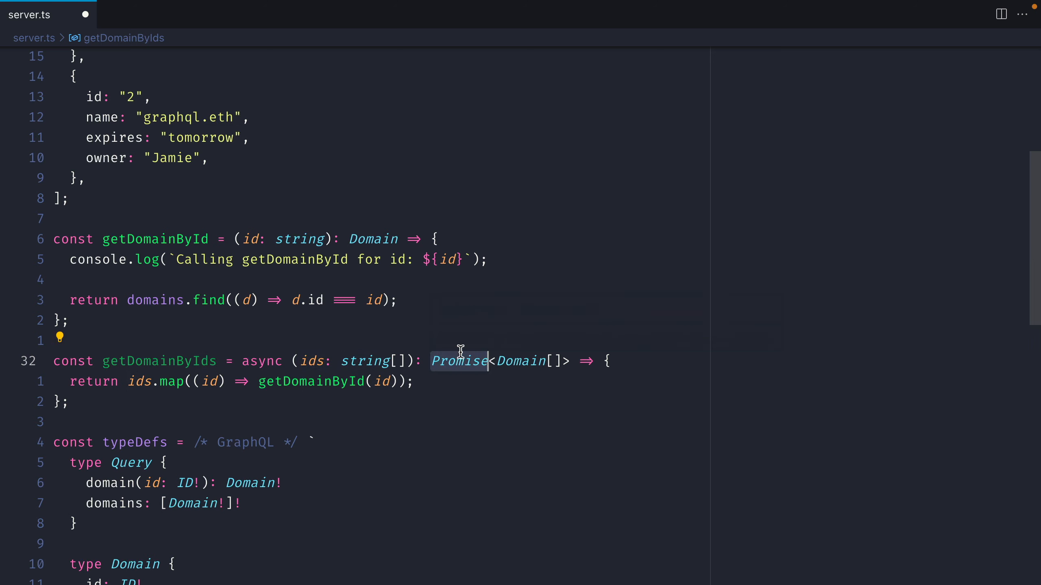
mouse_move(521, 361)
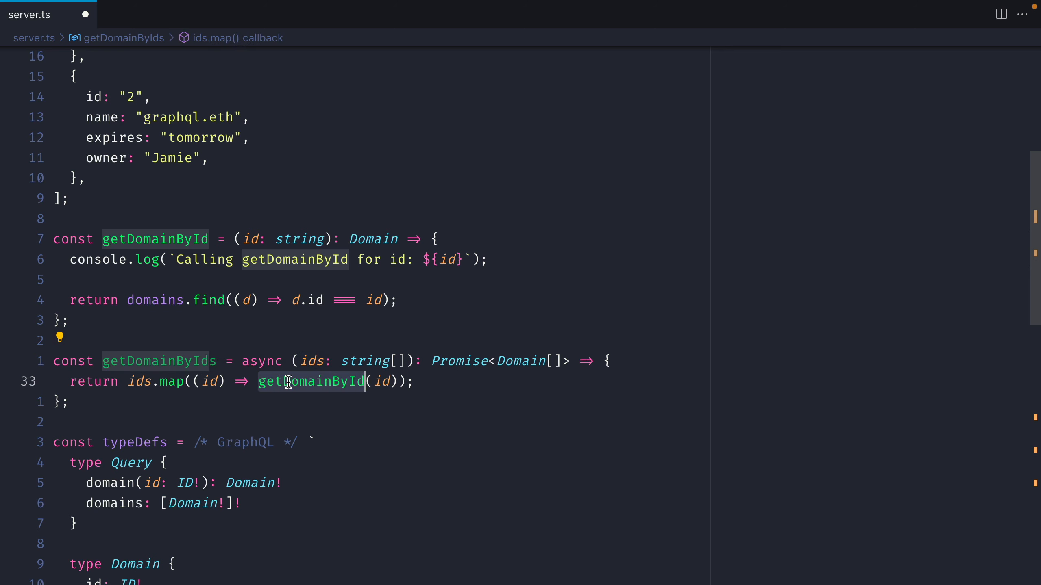
mouse_move(311, 382)
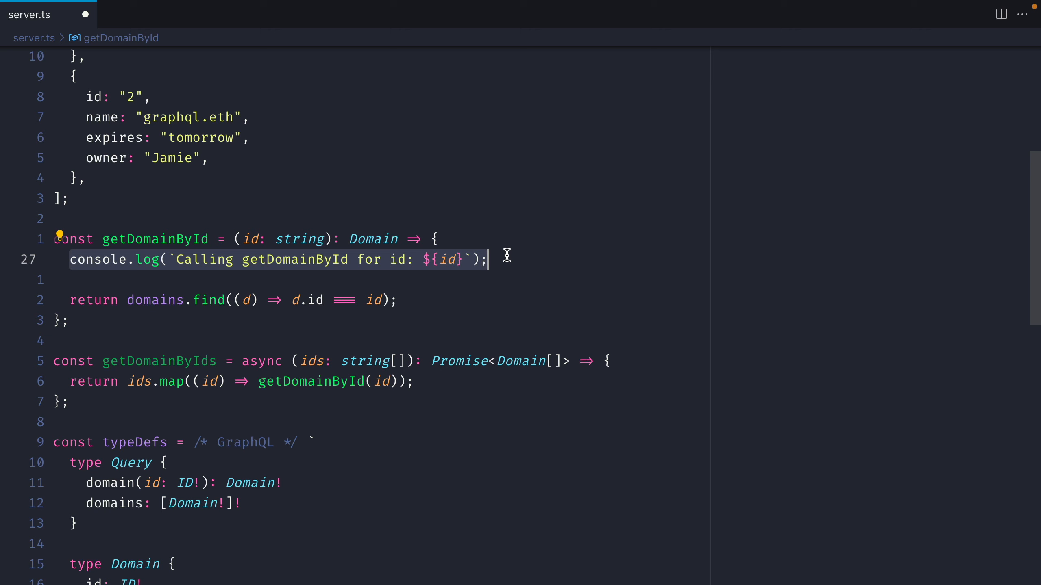
- Create domainLoader with new DataLoader and call await domainLoader.load(id) in the name and expires resolvers
scroll(down, 3)
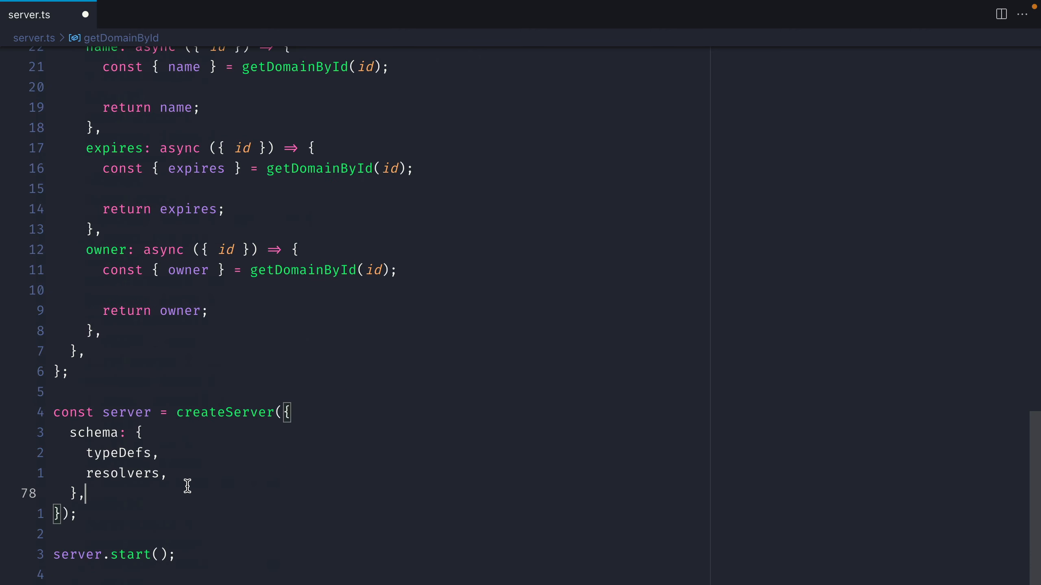
text(context: {)
text(domainLoader:)
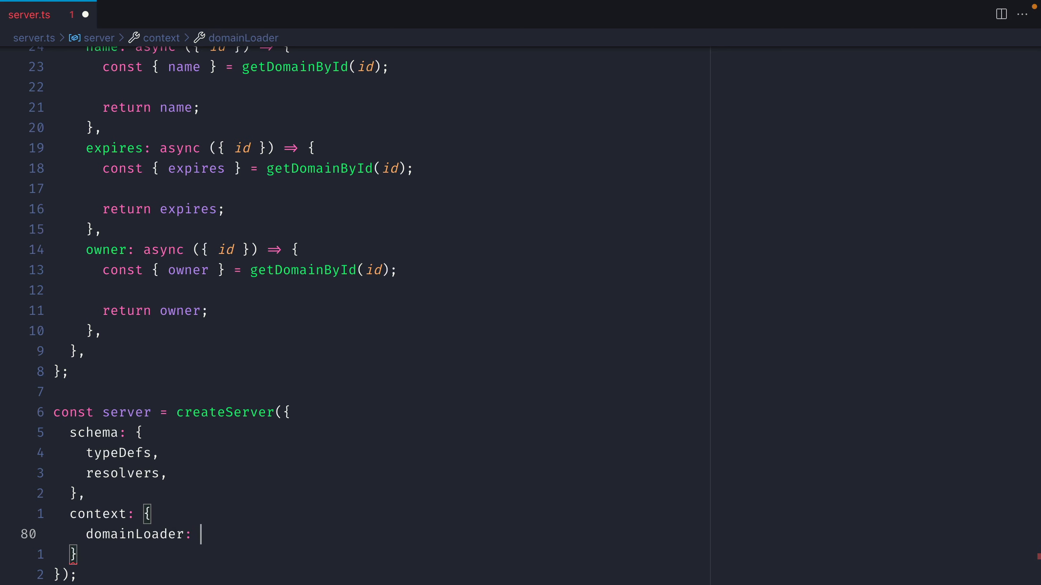
text(new DataLoad)
click(219, 48)
text(, _, {d)
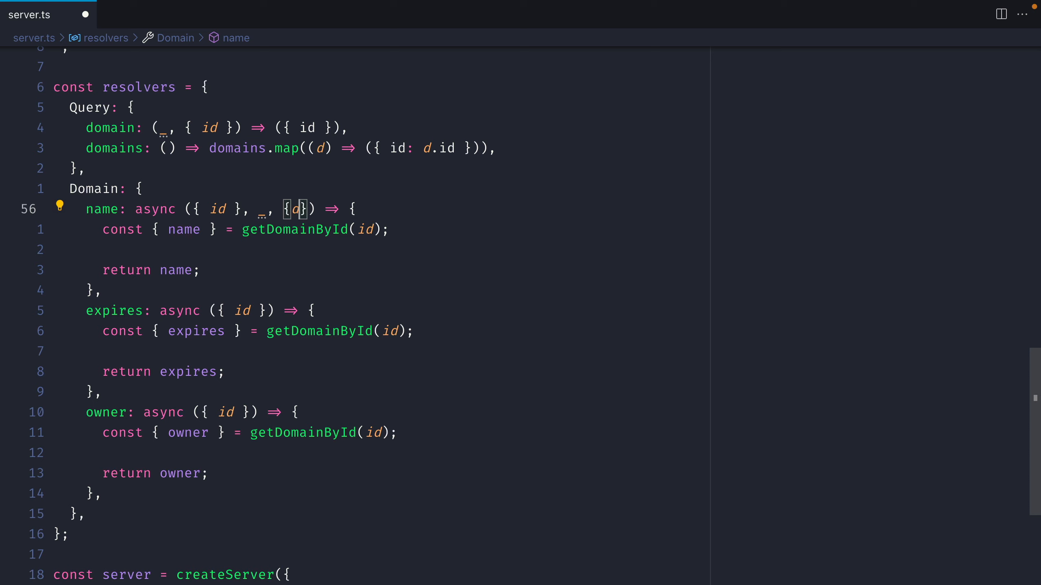
text(omainLoader)
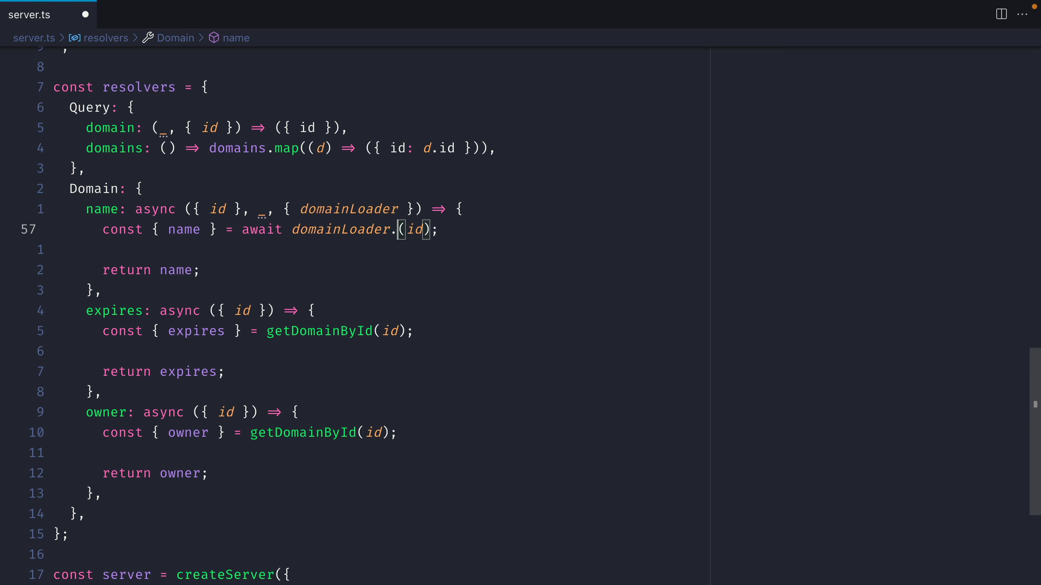
text(load)
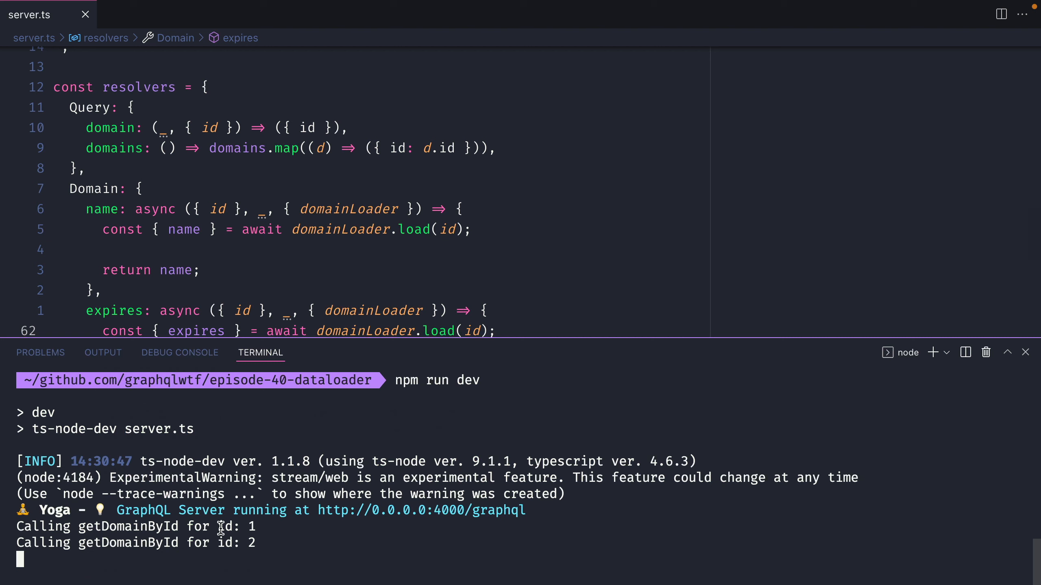
- Switch the editor to server2.ts, with its User type and users data
double_click(127, 527)
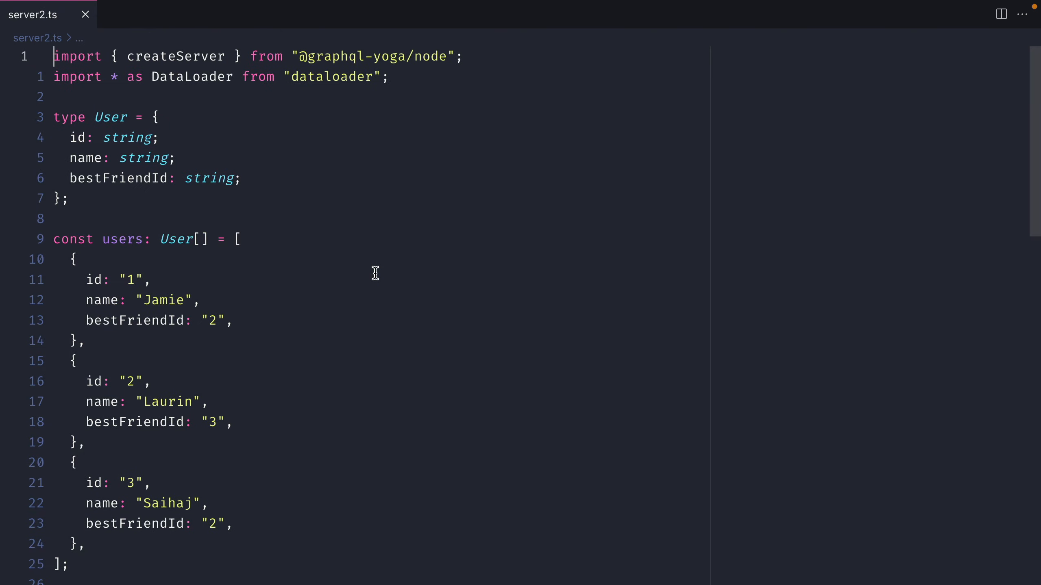
double_click(120, 178)
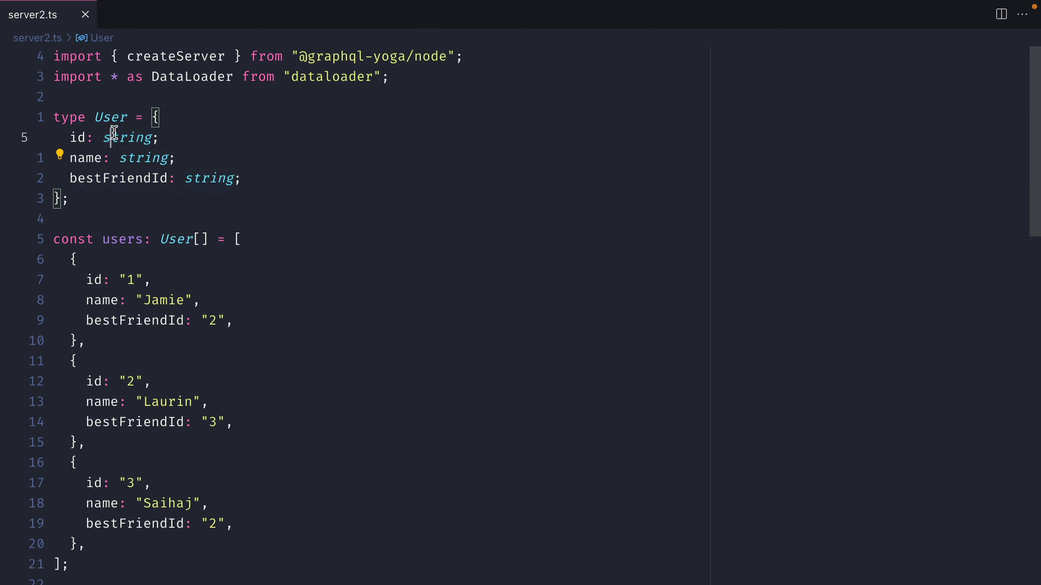
double_click(78, 137)
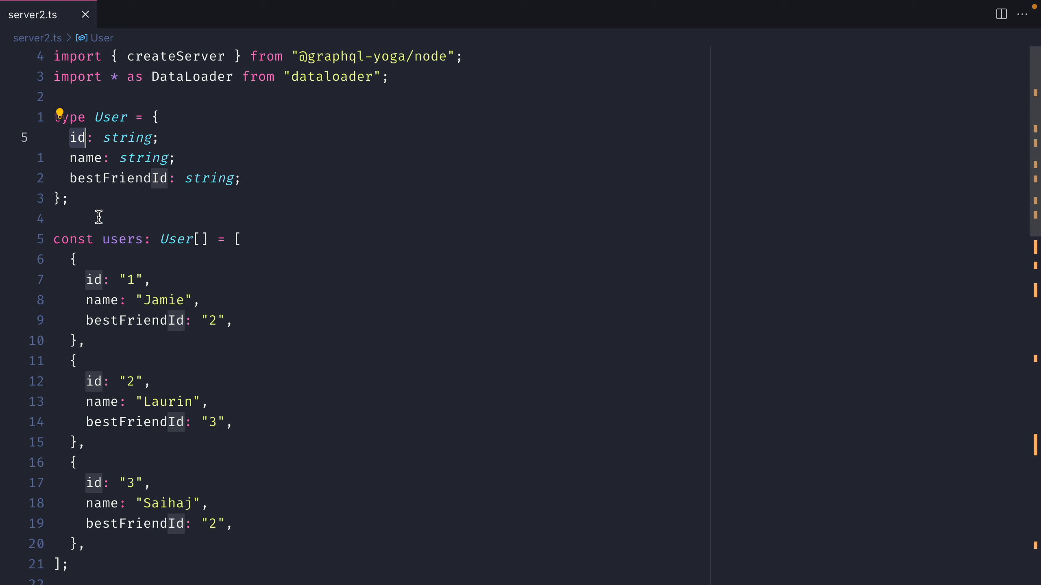
scroll(down, 3)
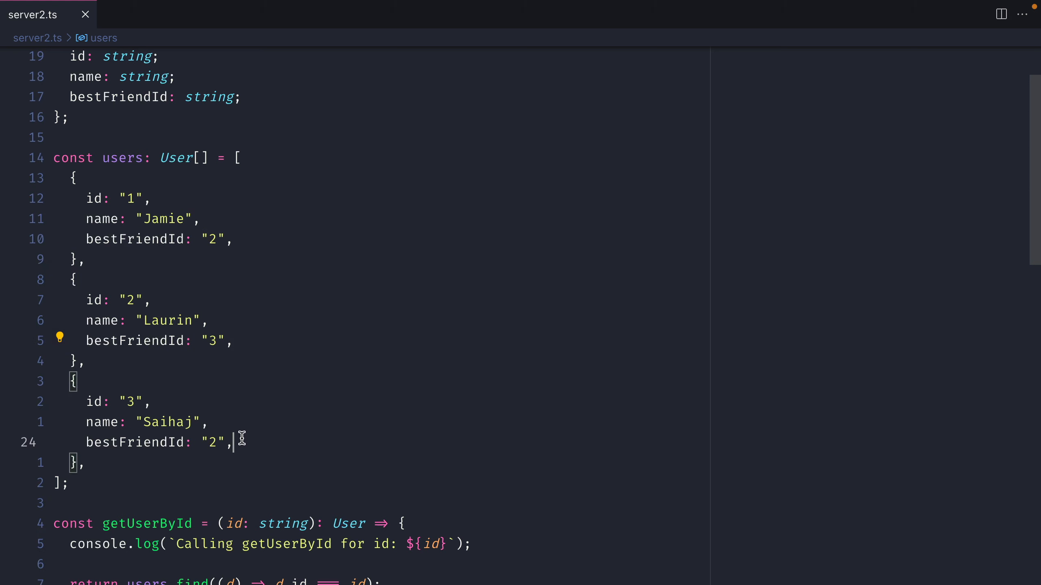
scroll(down, 3)
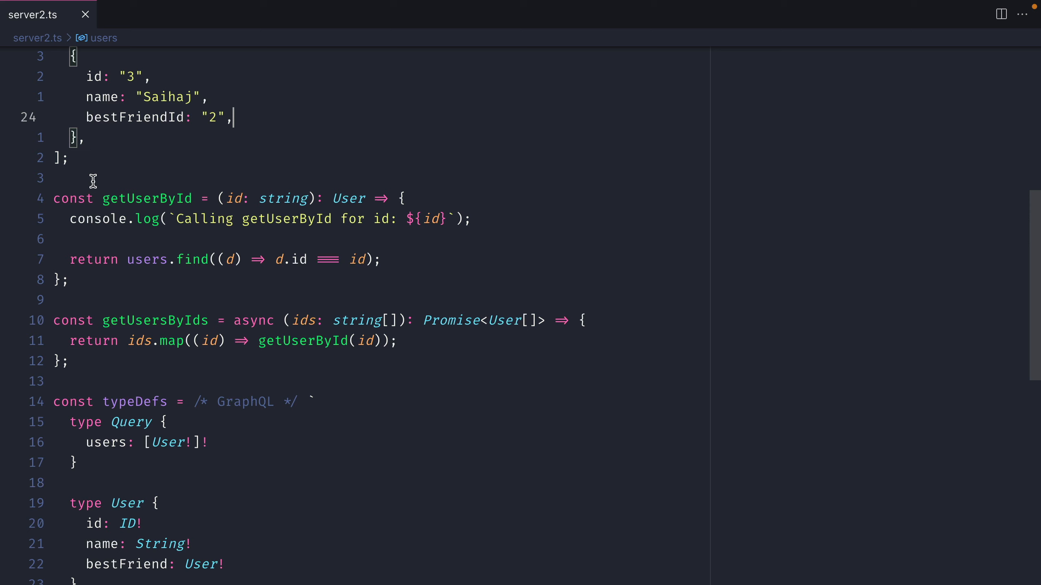
double_click(146, 198)
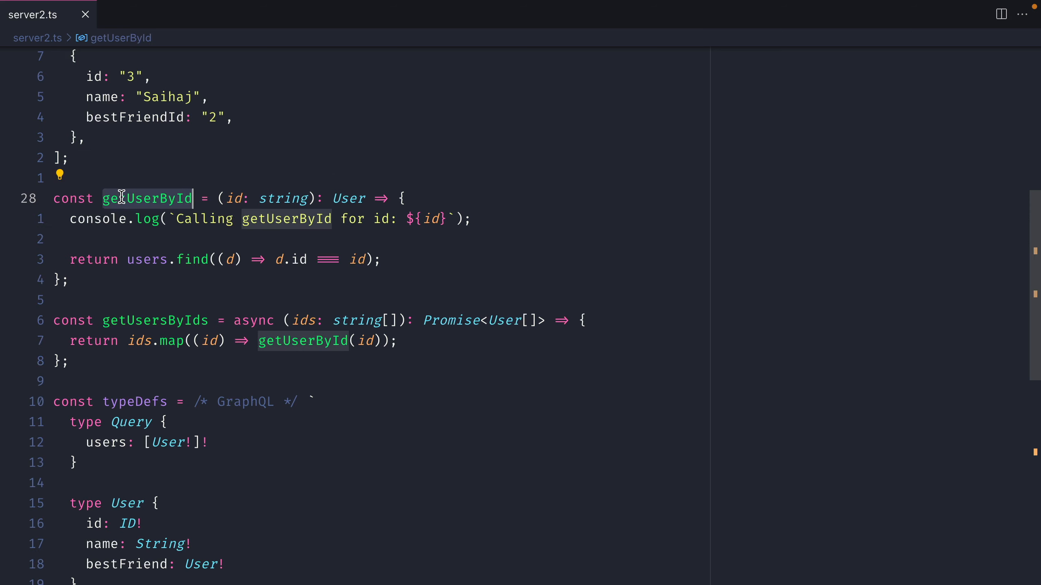
scroll(down, 3)
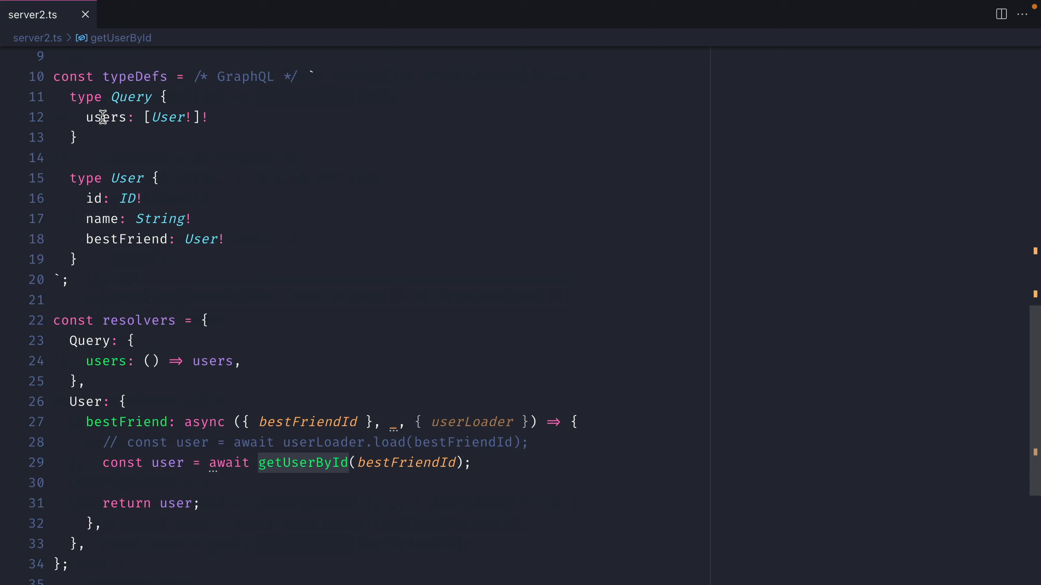
scroll(down, 3)
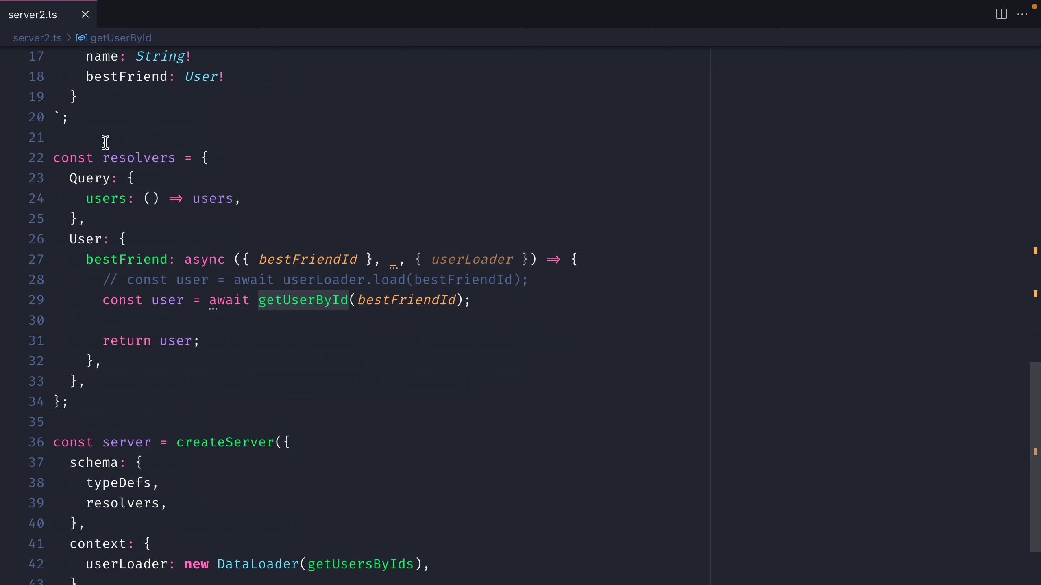
mouse_move(106, 198)
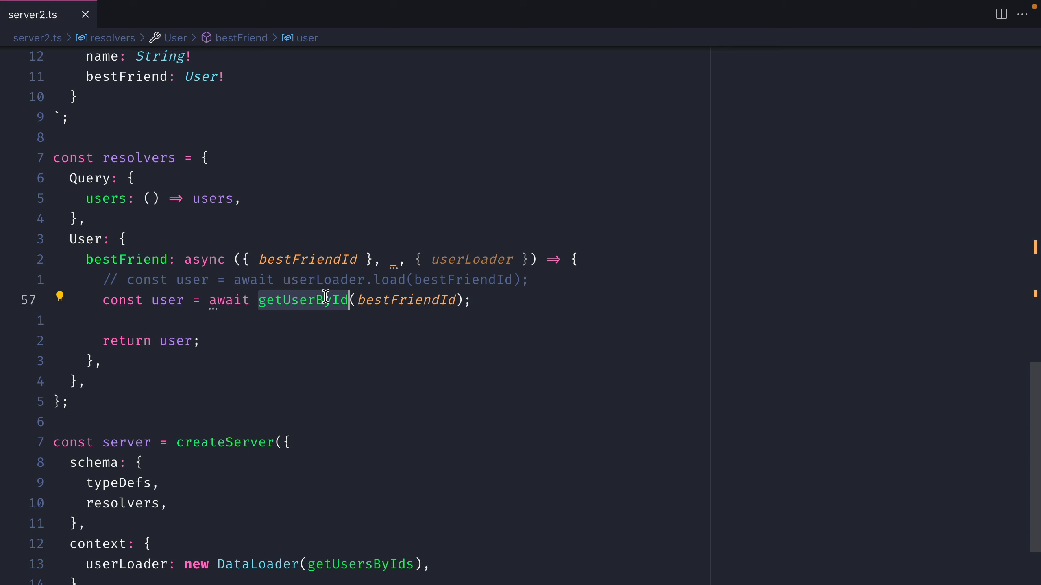
mouse_move(406, 300)
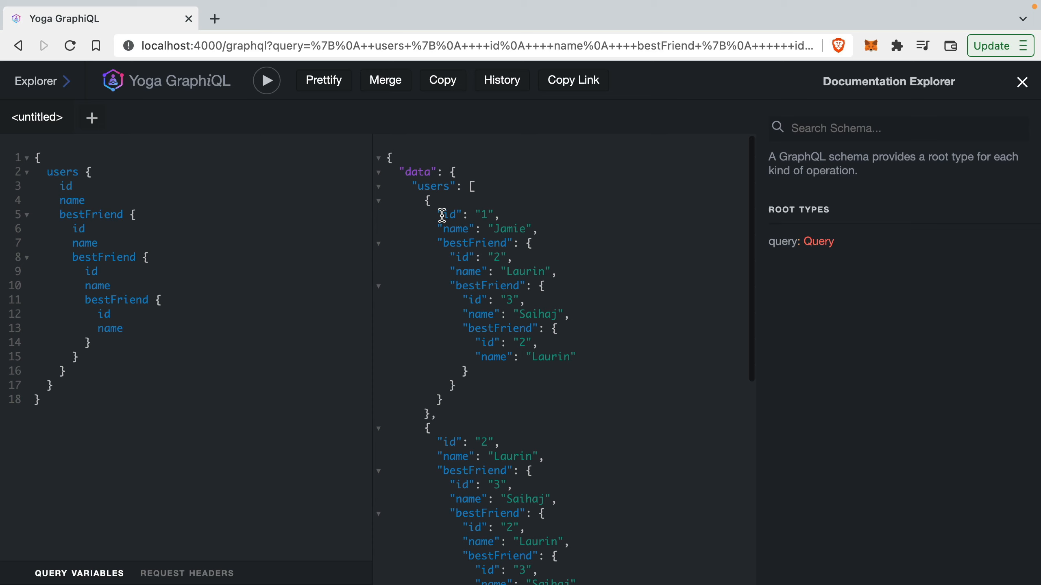
double_click(473, 243)
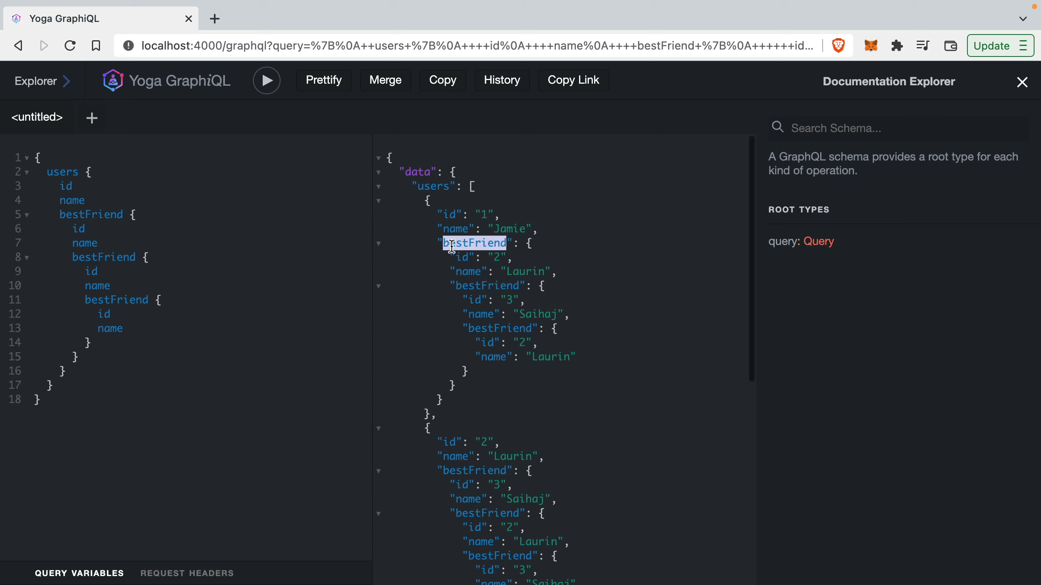
mouse_move(473, 285)
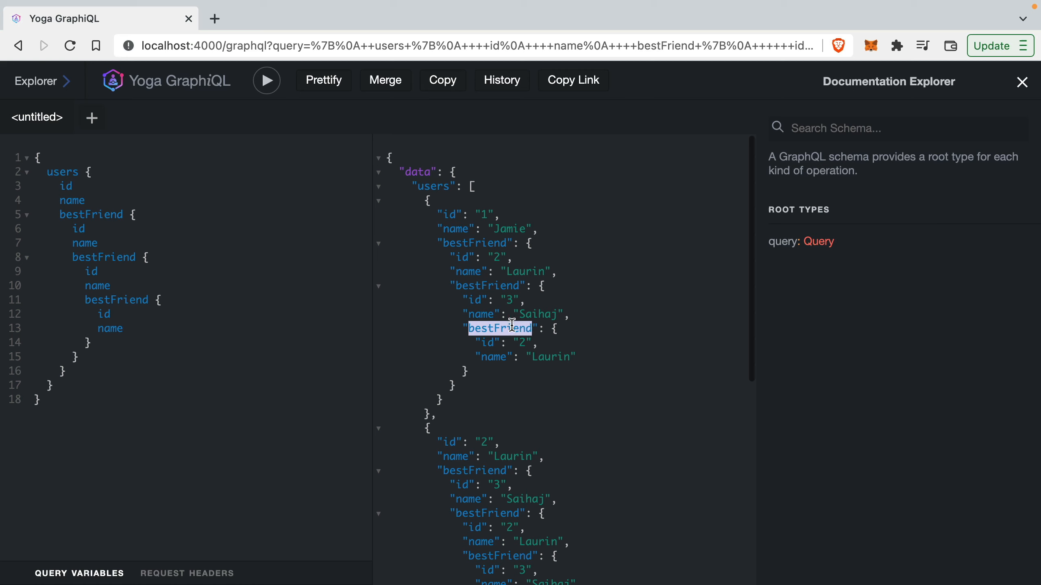
scroll(down, 3)
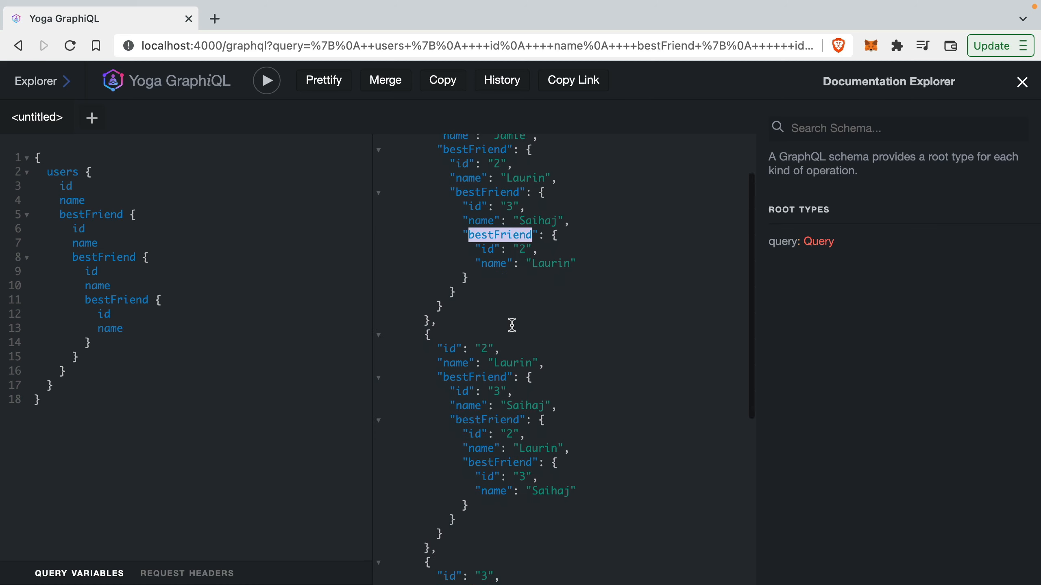
scroll(down, 3)
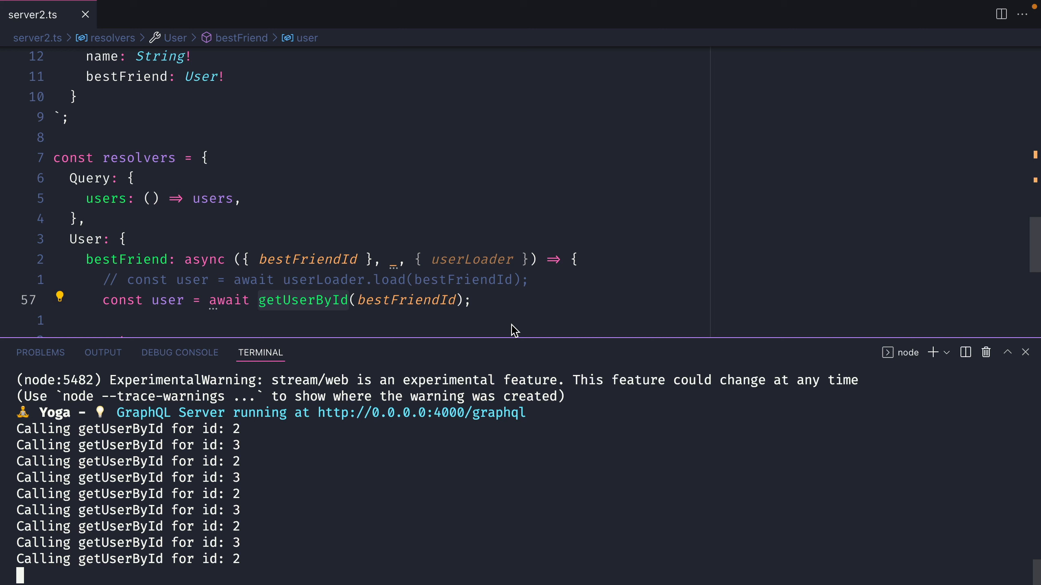
drag(20, 429, 241, 461)
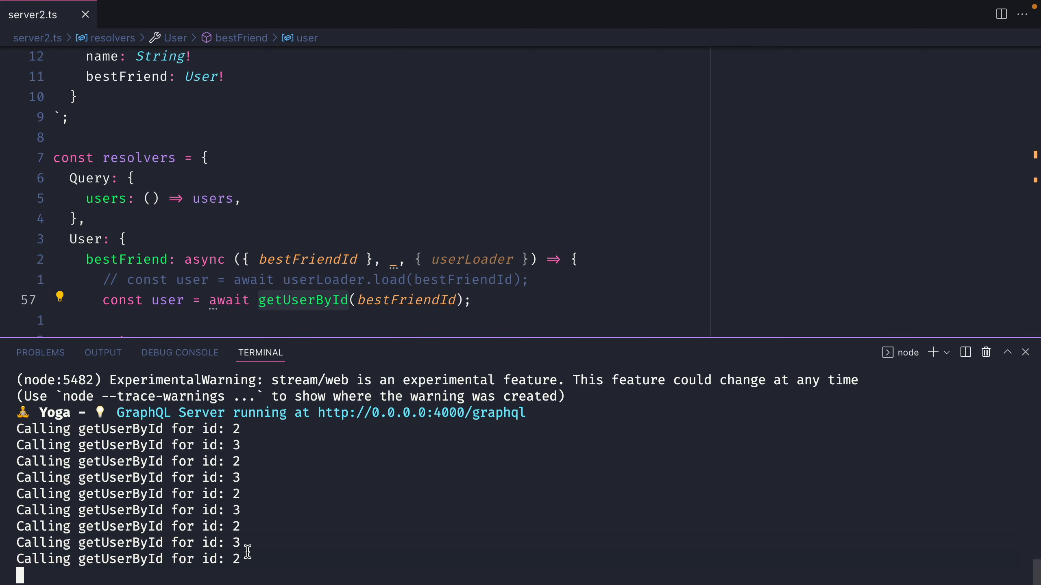
scroll(down, 3)
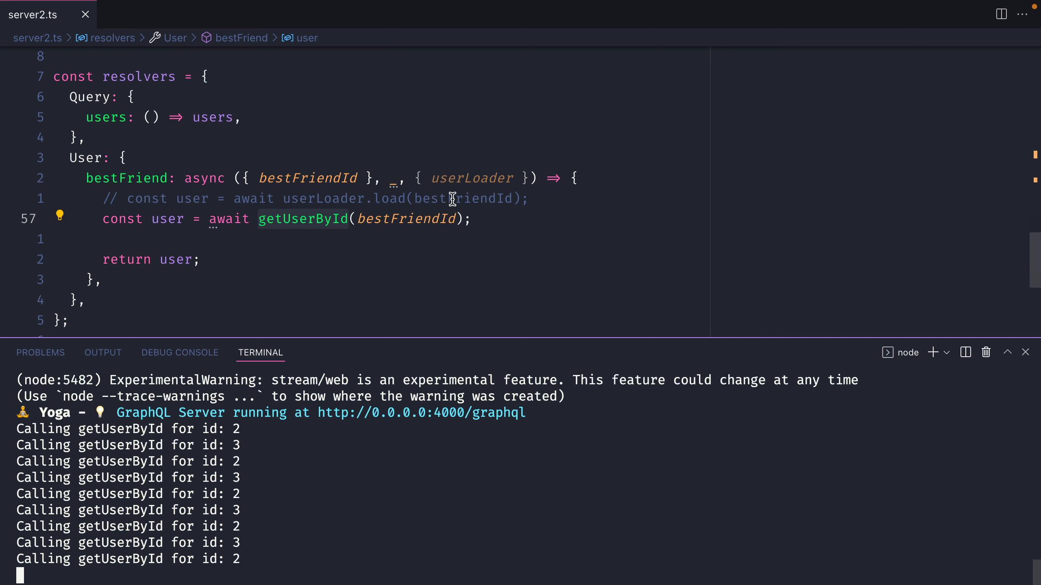
mouse_move(463, 201)
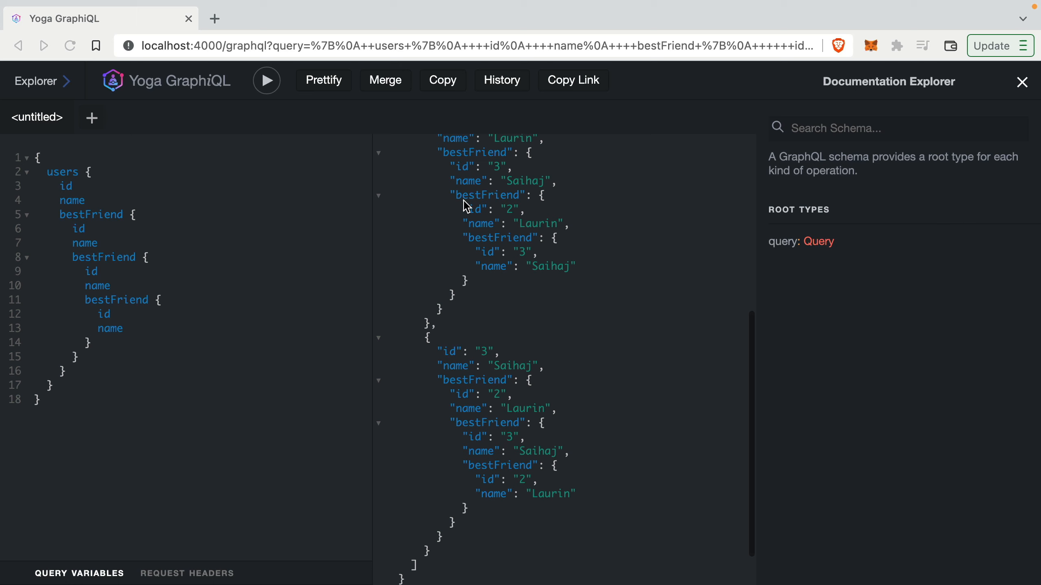
click(266, 80)
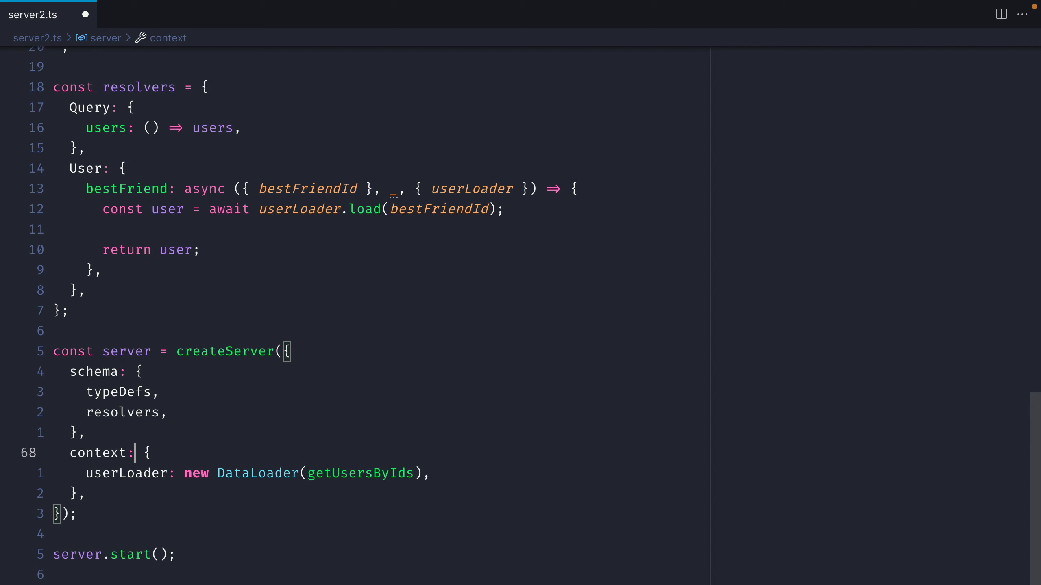
- Make context a ({ req }) function reading req.headers["authorization"] and give getUsersByIds an authorizationToken parameter
text(req}) => {)
text(return)
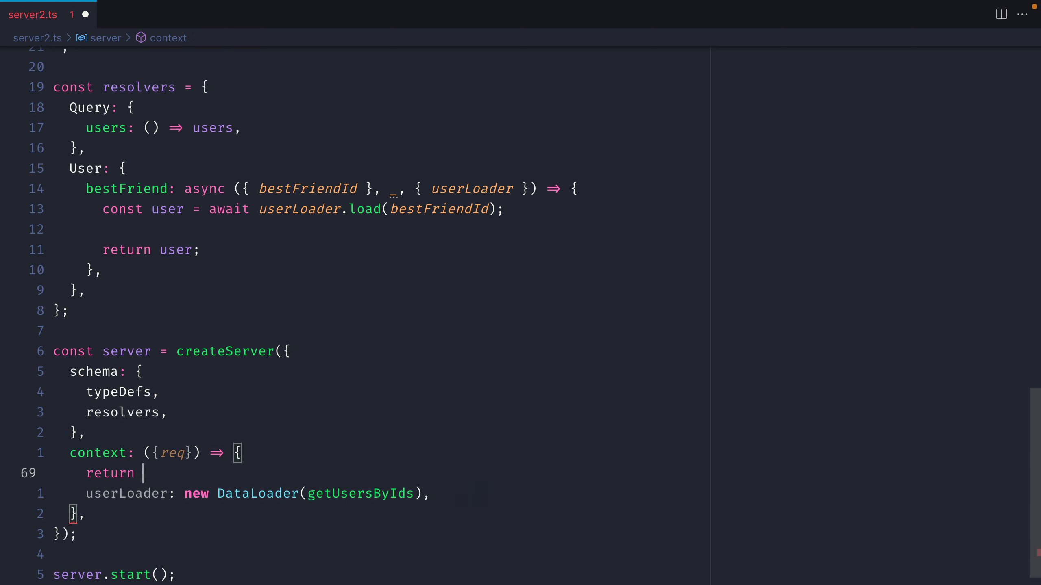
text(const auh)
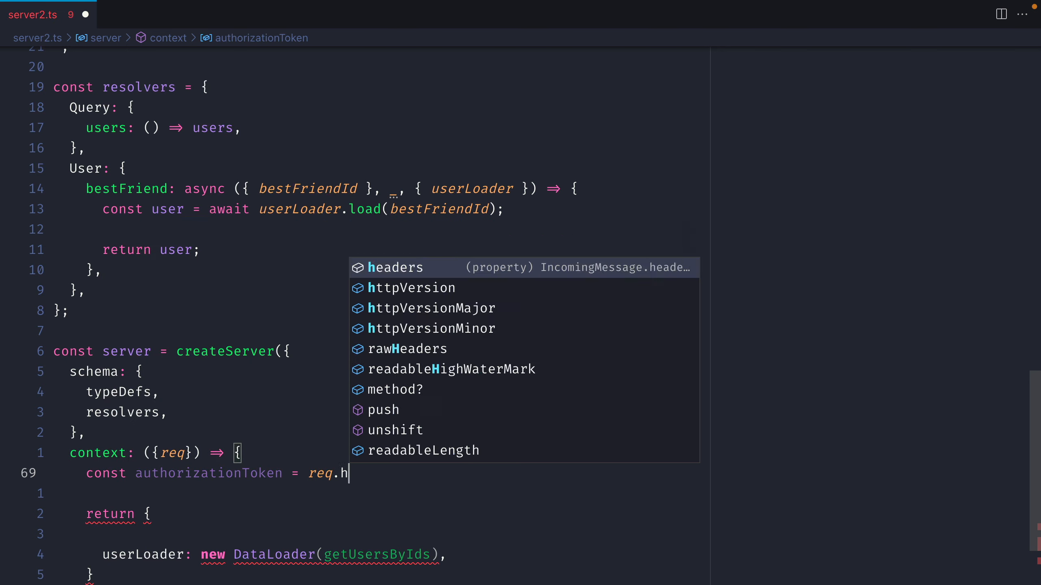
text(eaders["authorization"];)
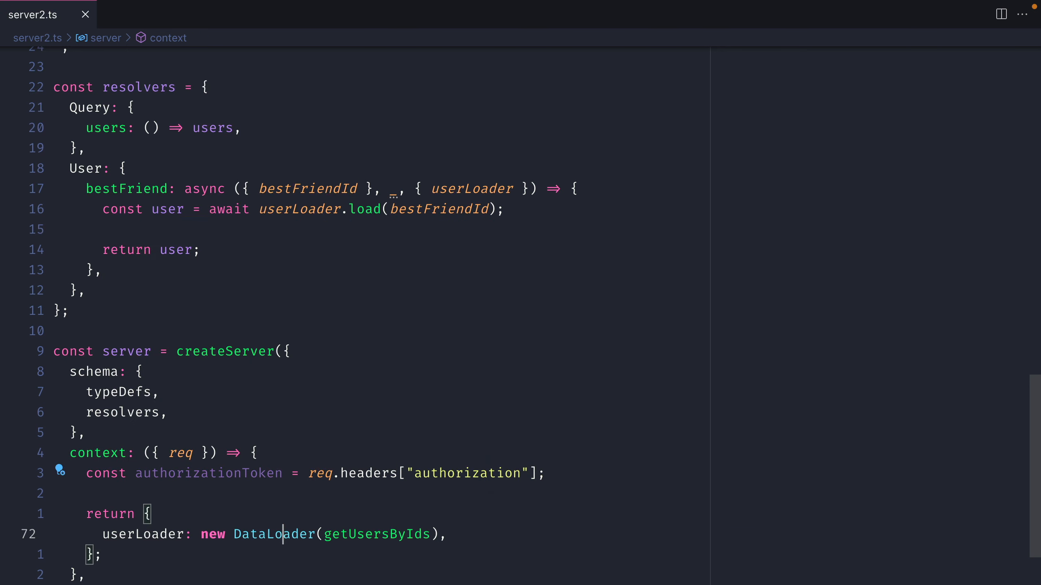
text(ids => getUserById(id));)
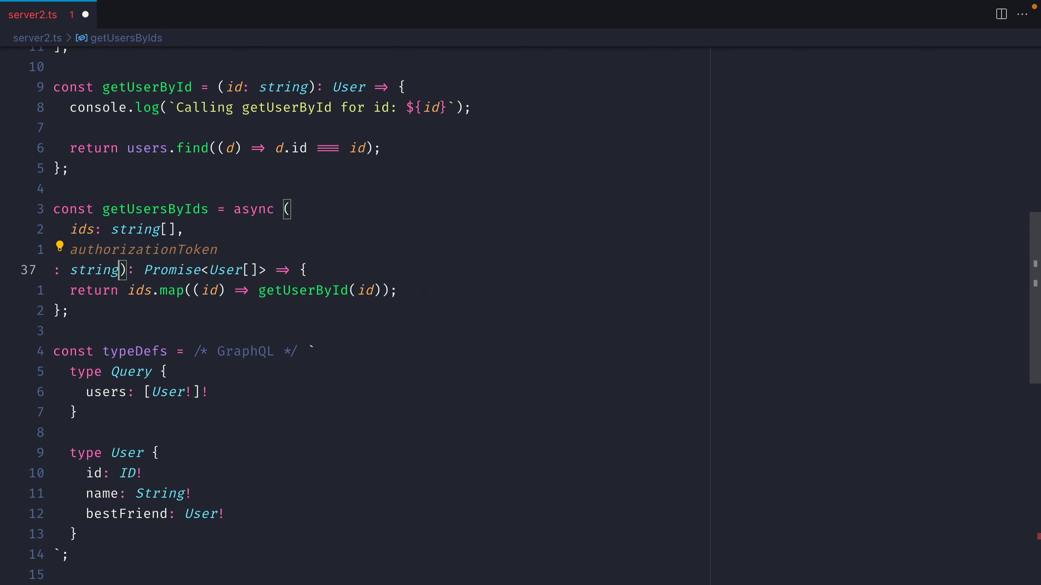
- Add the comment '// check authorizationToken can access API' above getUsersByIds' return
text(c)
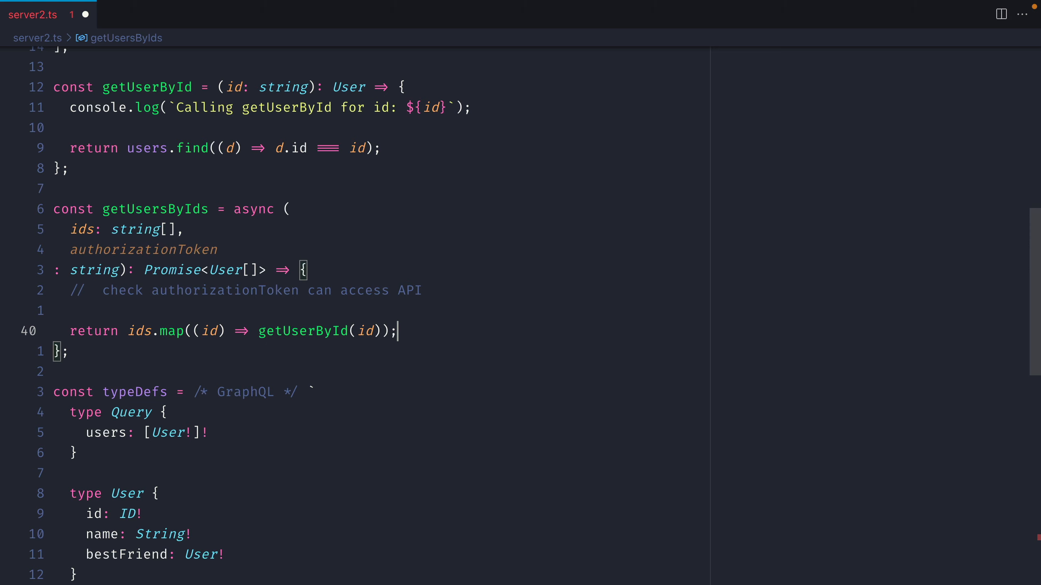
text([user,])
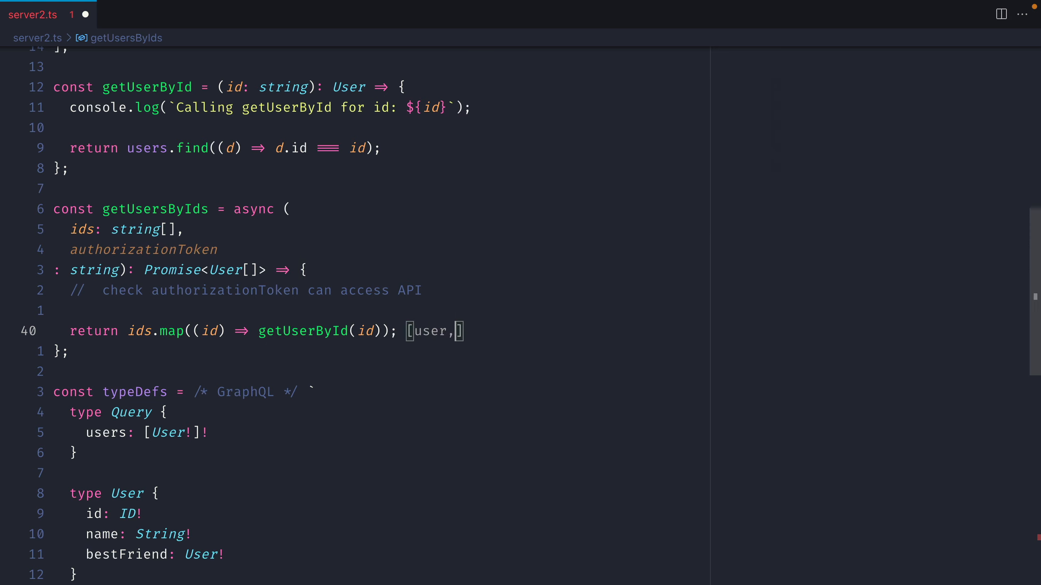